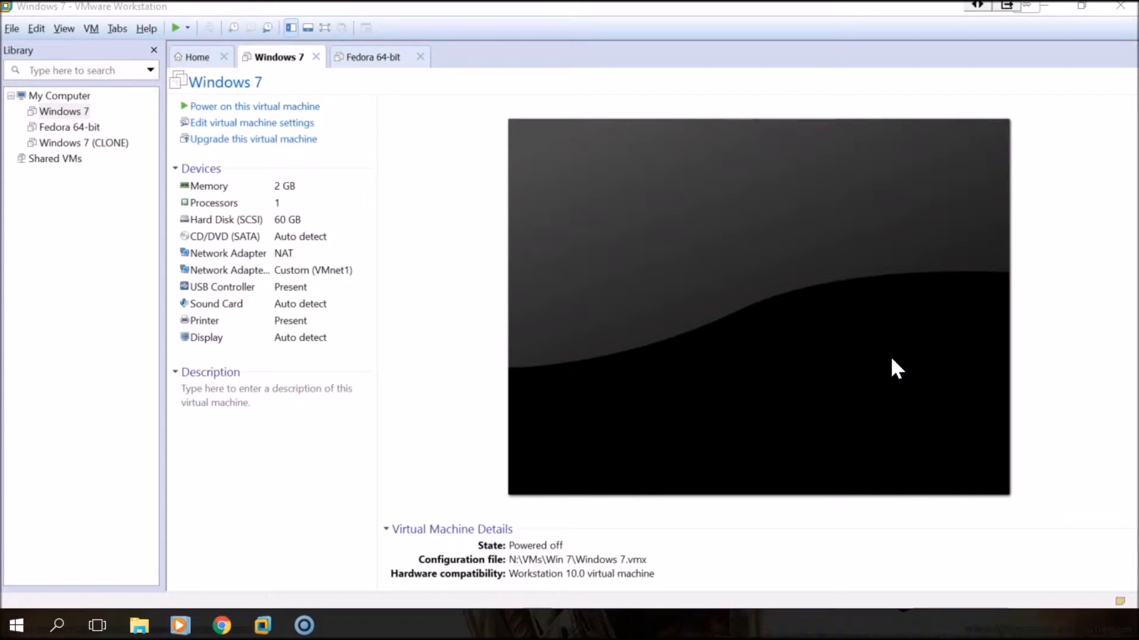
# Browse to Mobile Drive (N:) > VMs > Win 7 and bring up the Windows 7.vmx context menu.
pyautogui.click(939, 325)
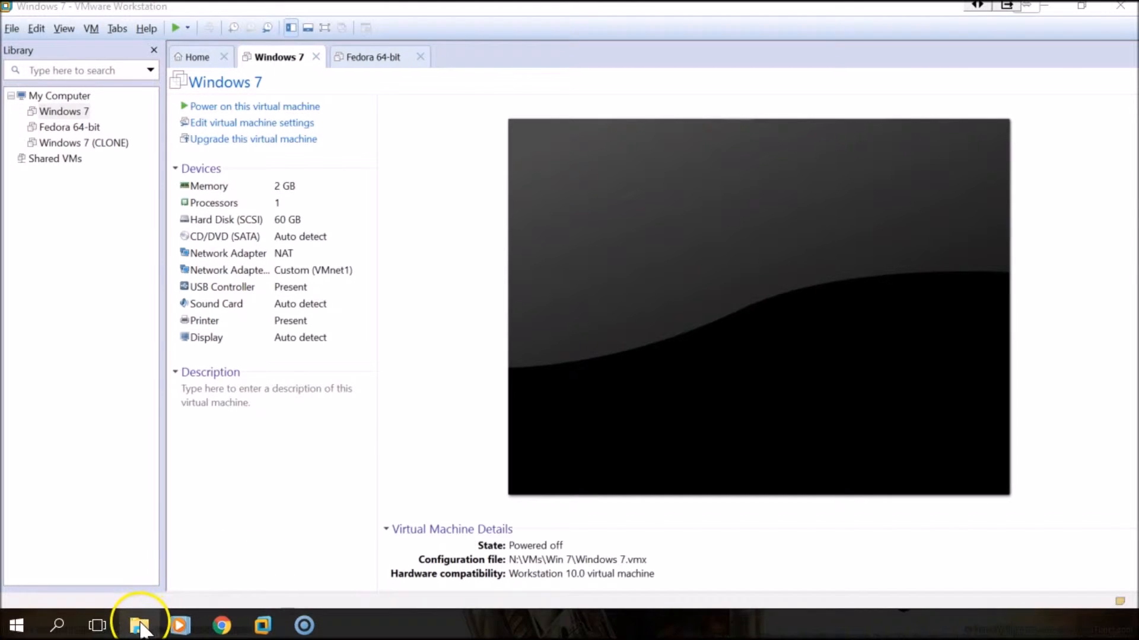
pyautogui.click(140, 625)
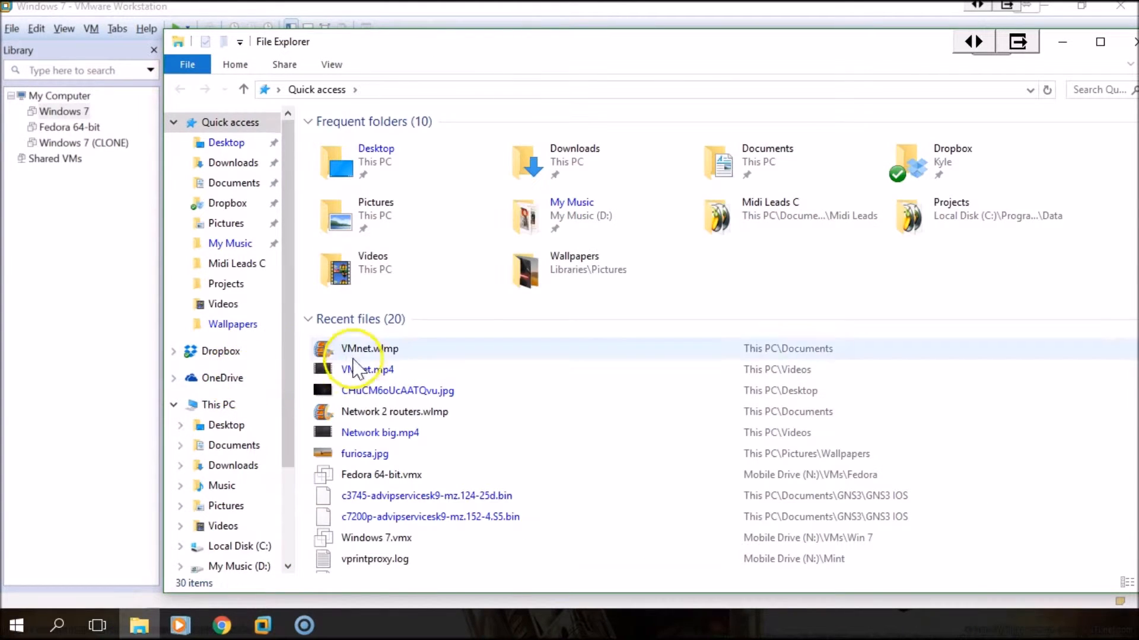
pyautogui.moveTo(283, 382)
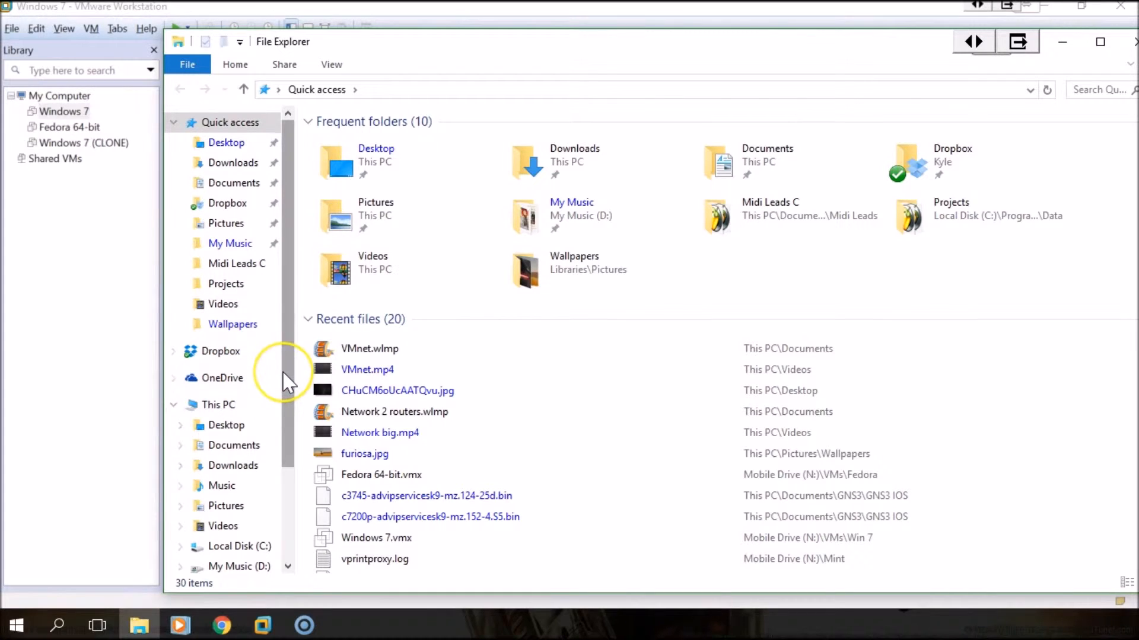
pyautogui.scroll(-3)
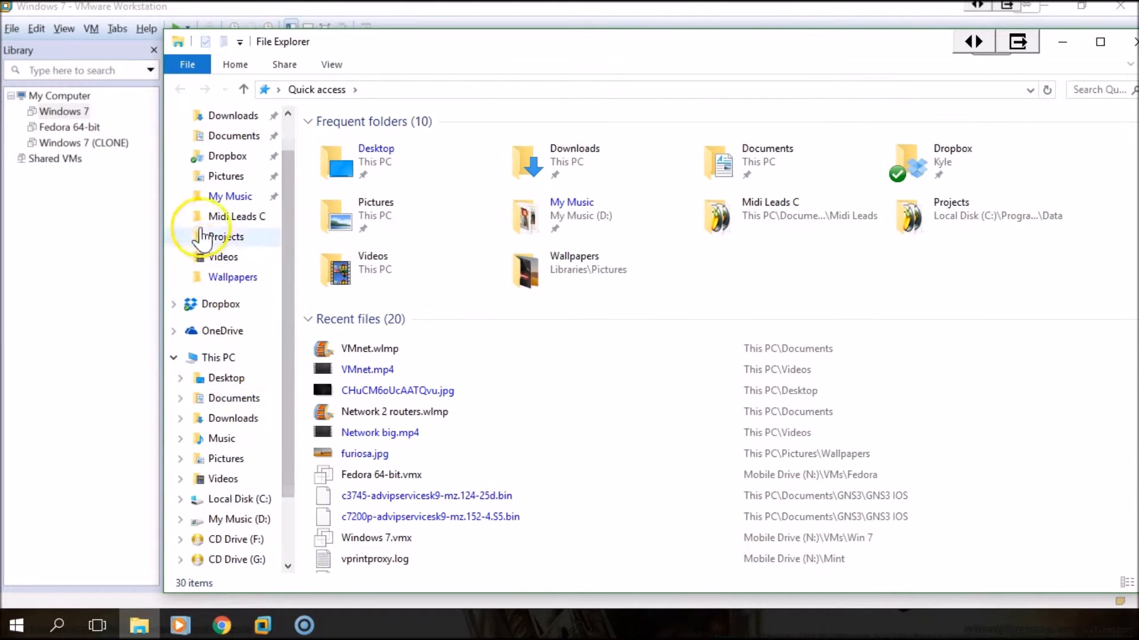
pyautogui.scroll(-3)
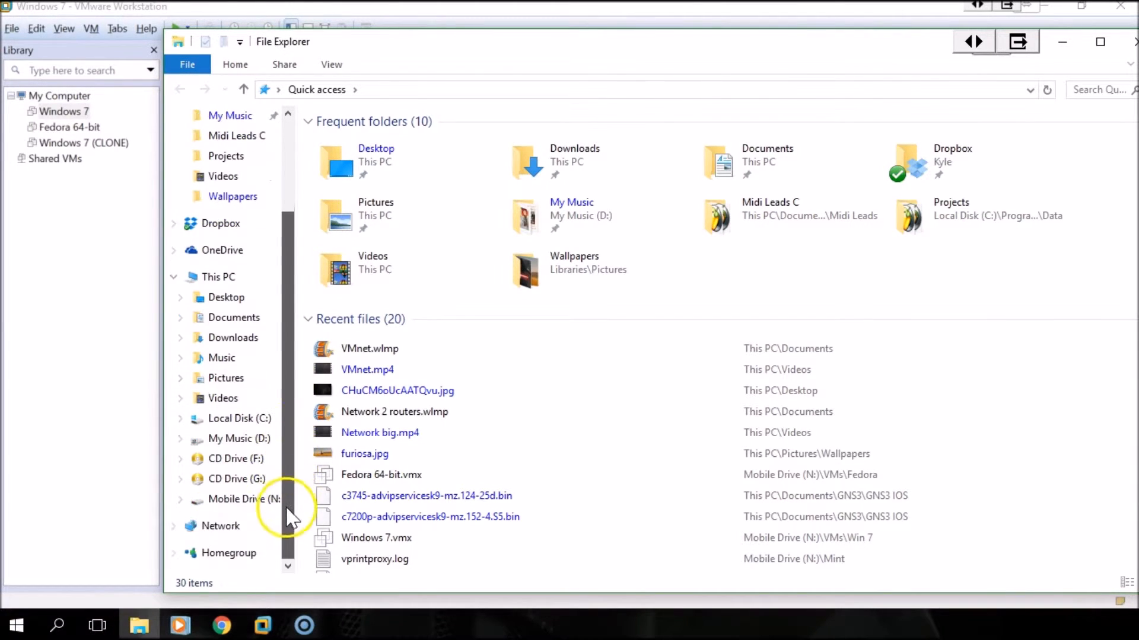
pyautogui.click(246, 499)
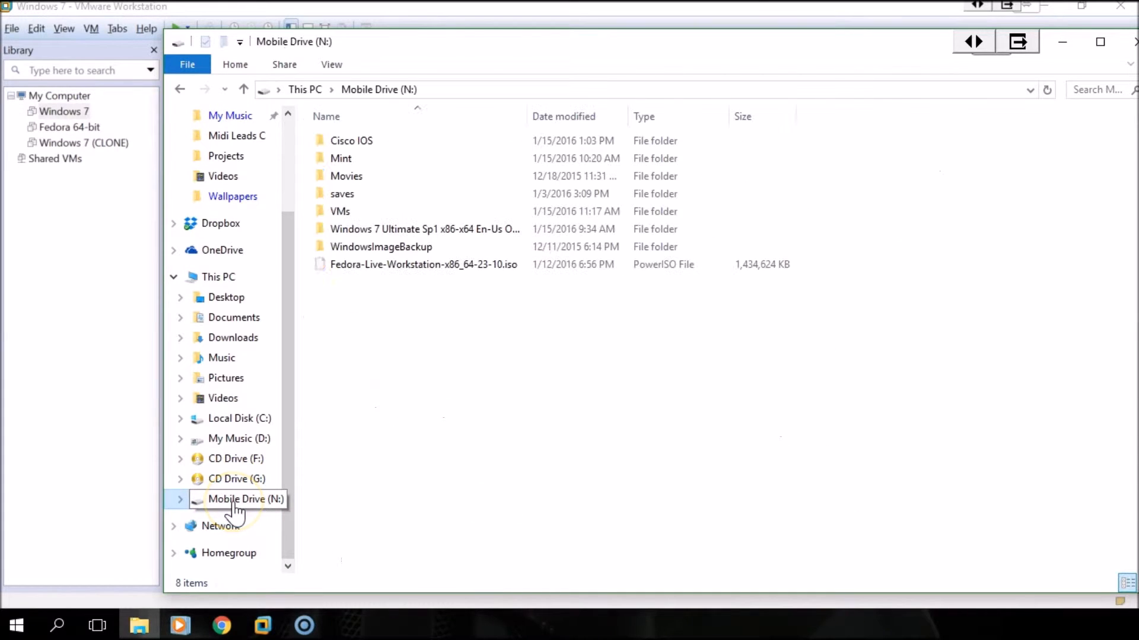
pyautogui.doubleClick(339, 211)
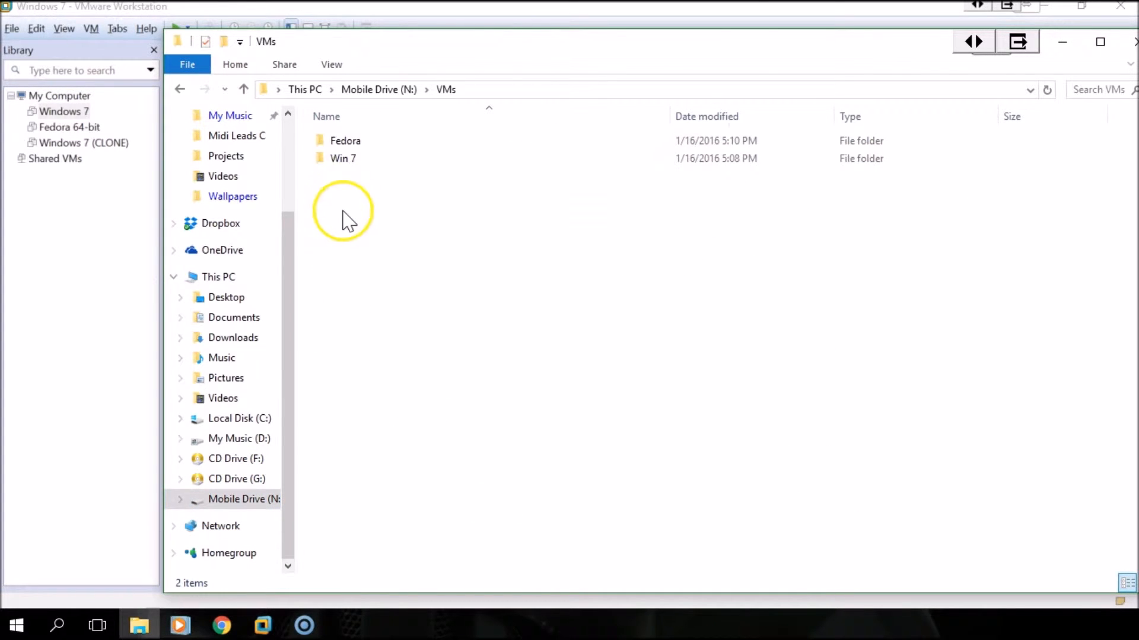
pyautogui.doubleClick(343, 158)
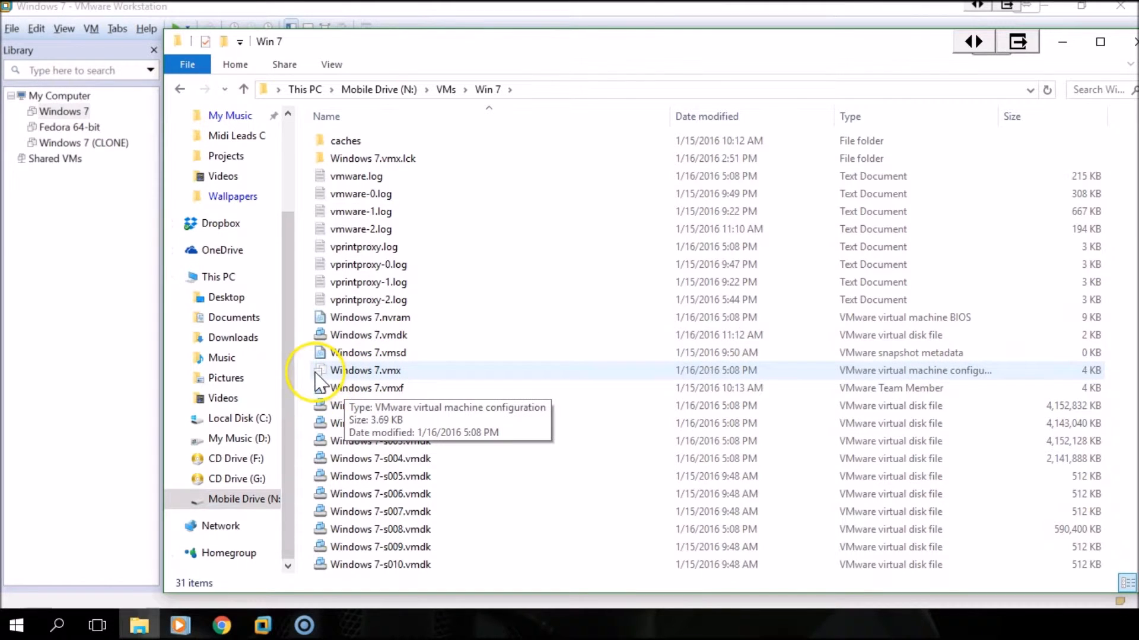
pyautogui.moveTo(349, 382)
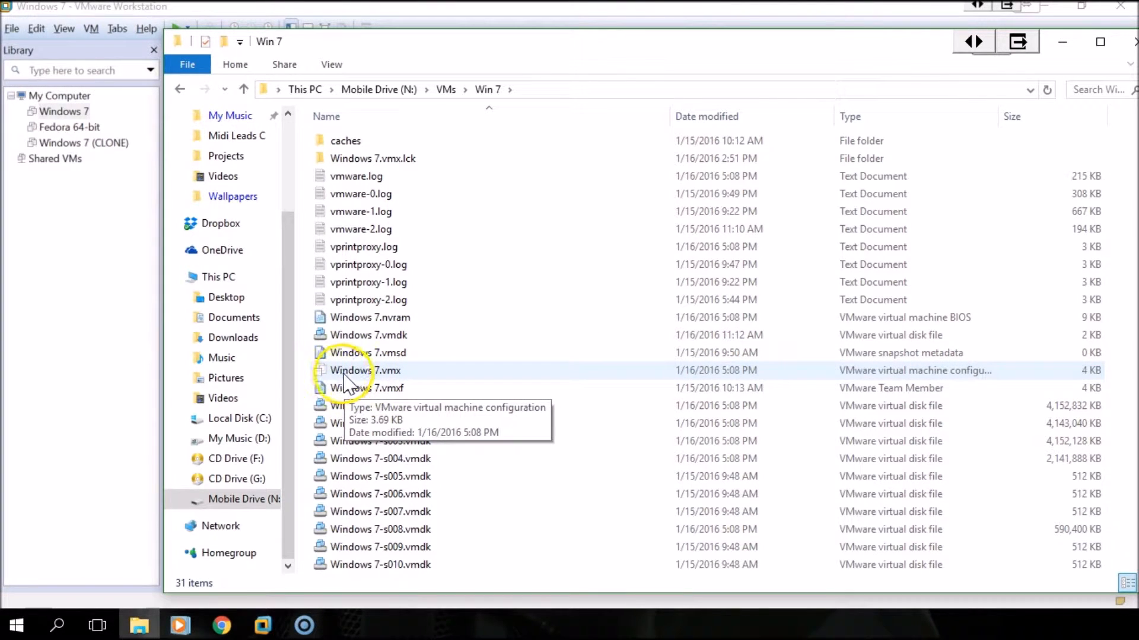
pyautogui.click(365, 370)
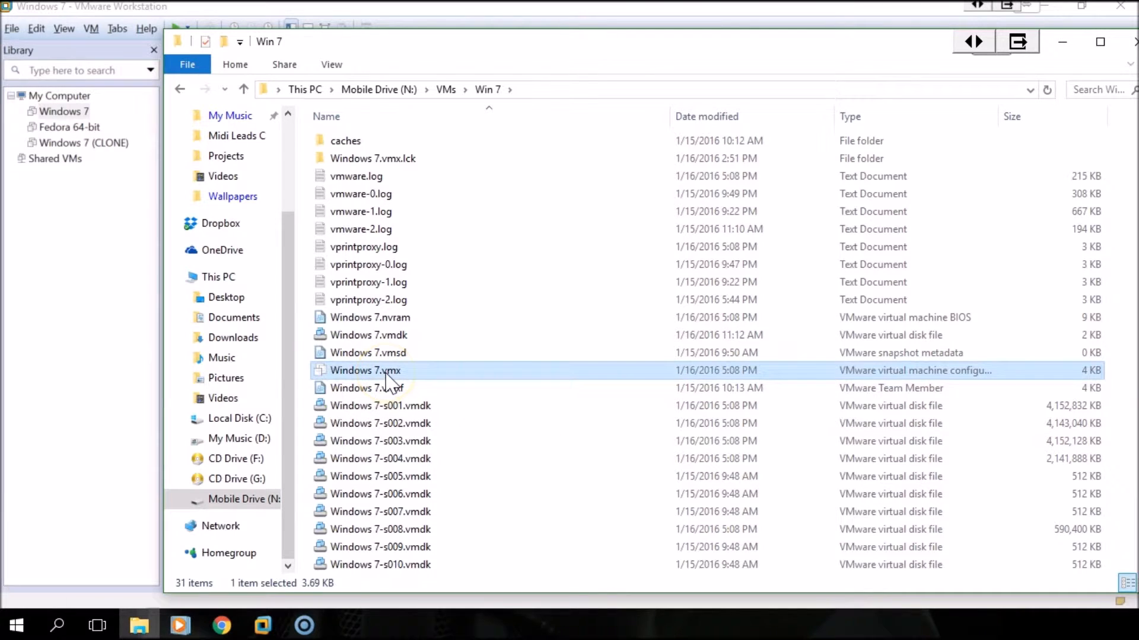
pyautogui.rightClick(365, 371)
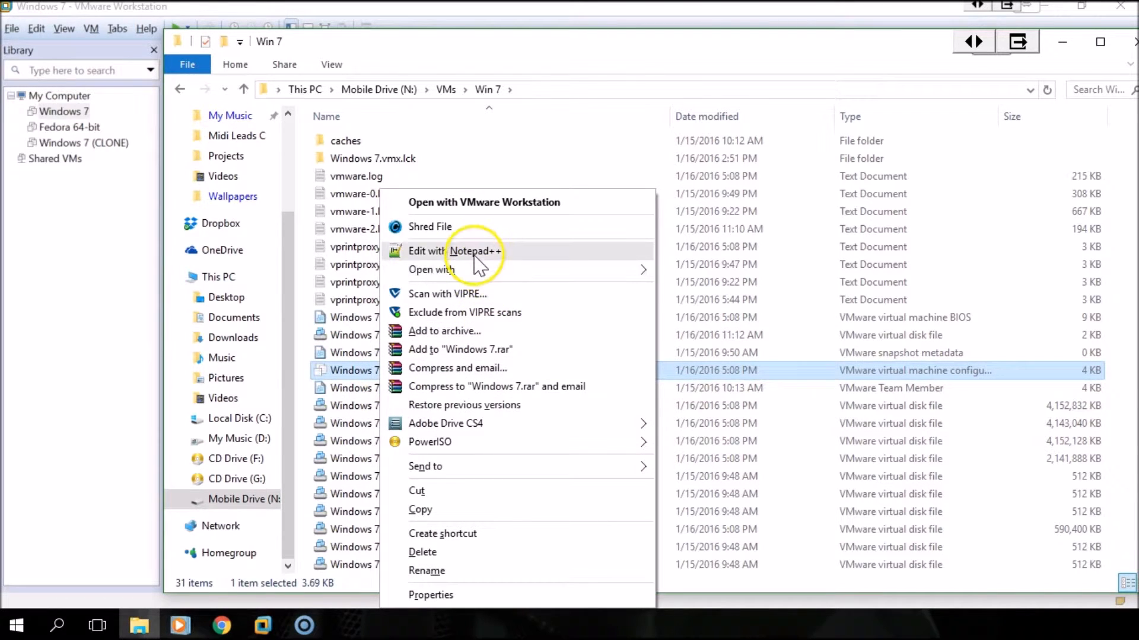
# Open Windows 7.vmx in Notepad++ and search 'bios' to reach the bios.bootDelay = "10000" line.
pyautogui.click(456, 251)
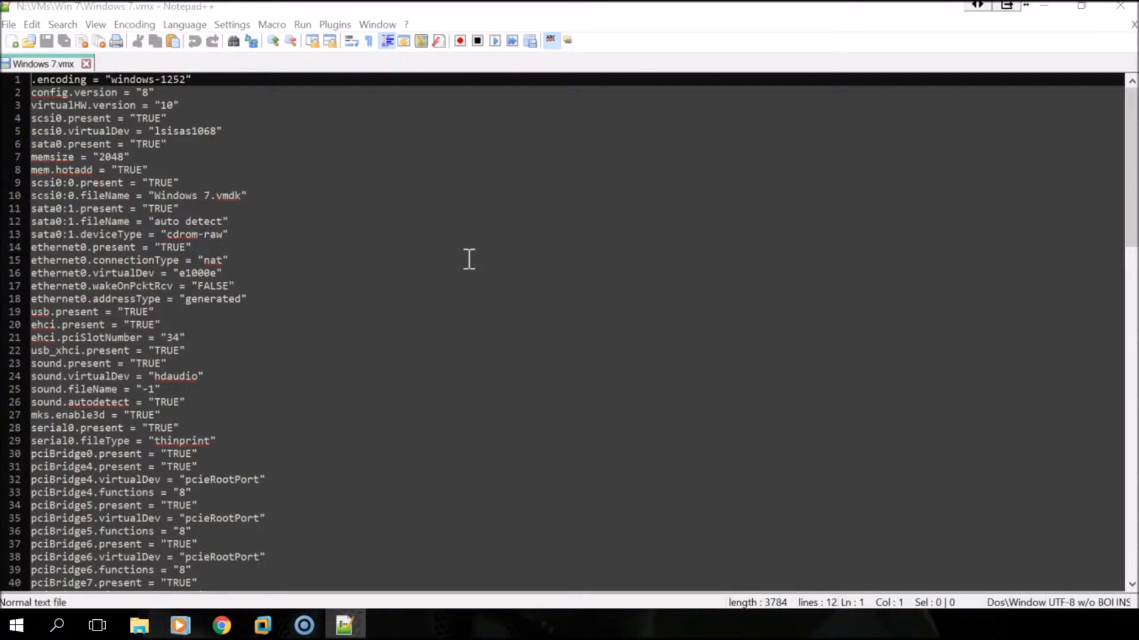
pyautogui.press('ctrl+f')
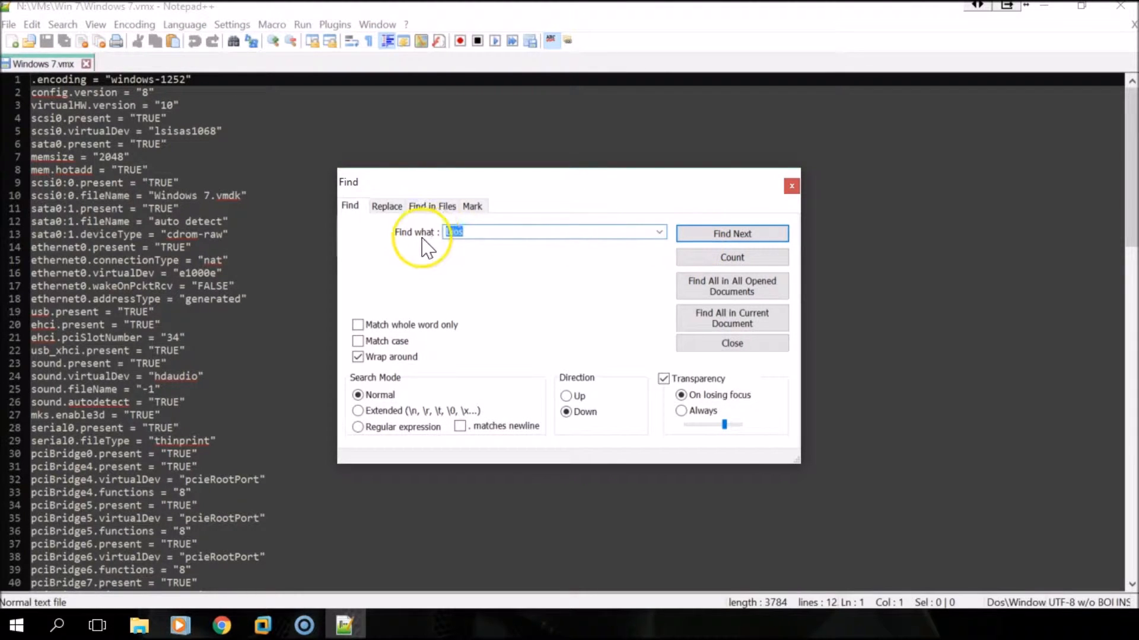
pyautogui.click(731, 233)
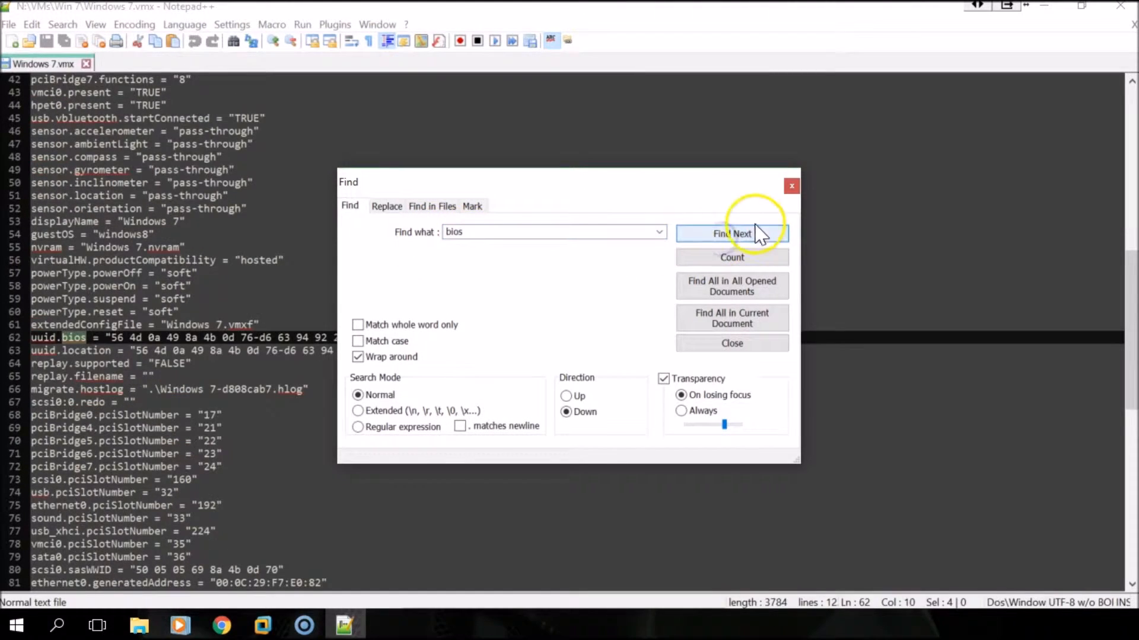
pyautogui.click(732, 233)
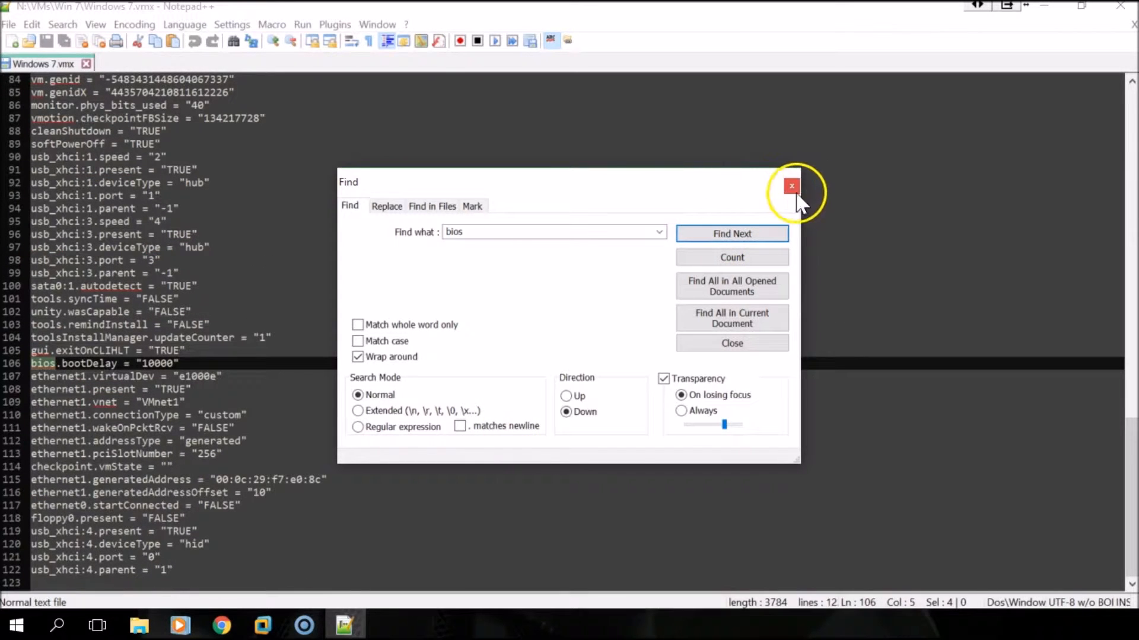
pyautogui.click(790, 186)
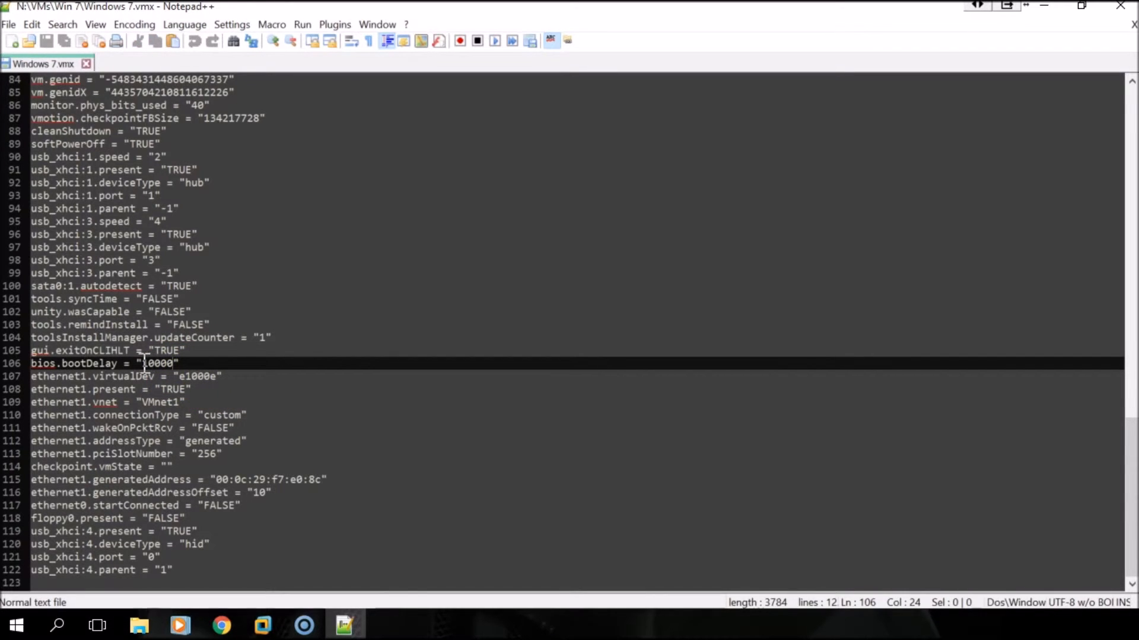
# Change bios.bootDelay from 10000 to 15000 and save Windows 7.vmx.
pyautogui.doubleClick(156, 363)
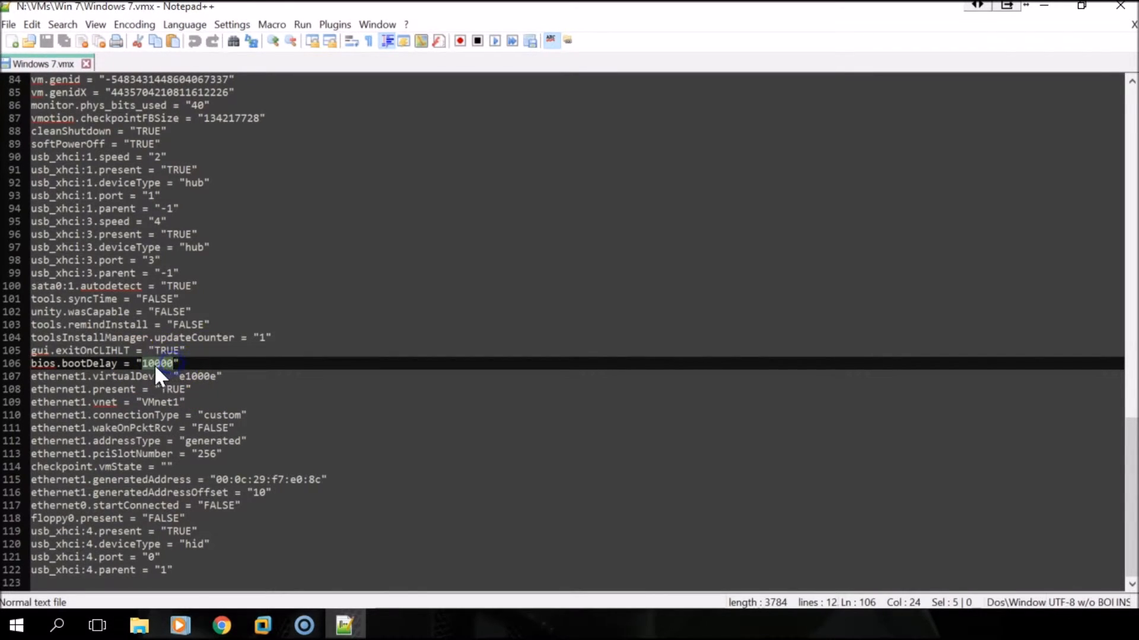
pyautogui.moveTo(156, 376)
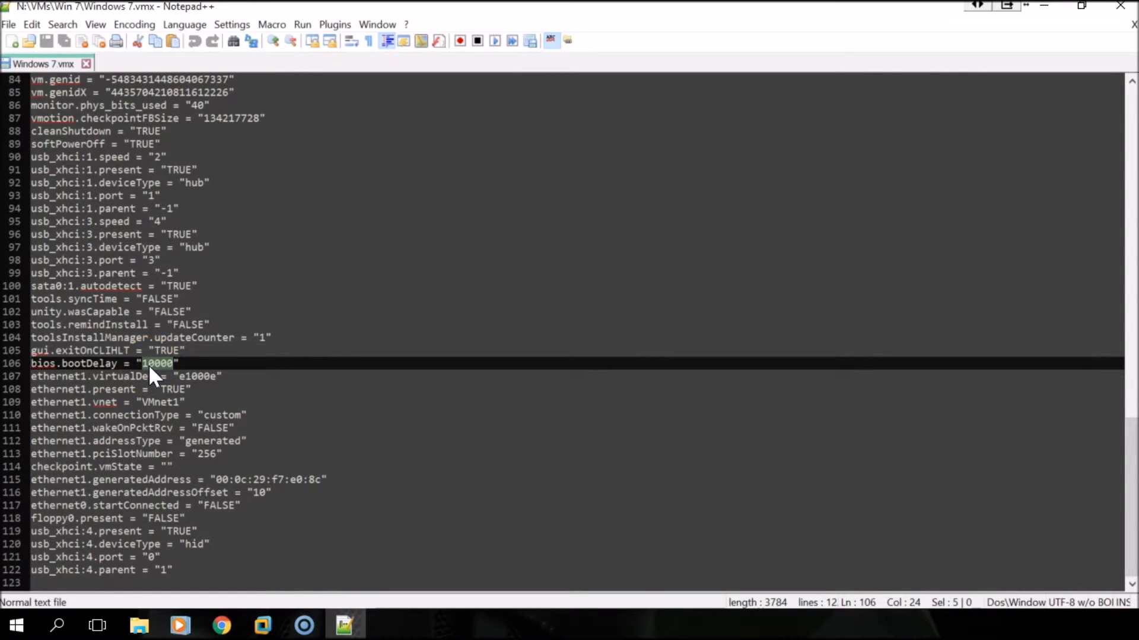
pyautogui.click(156, 362)
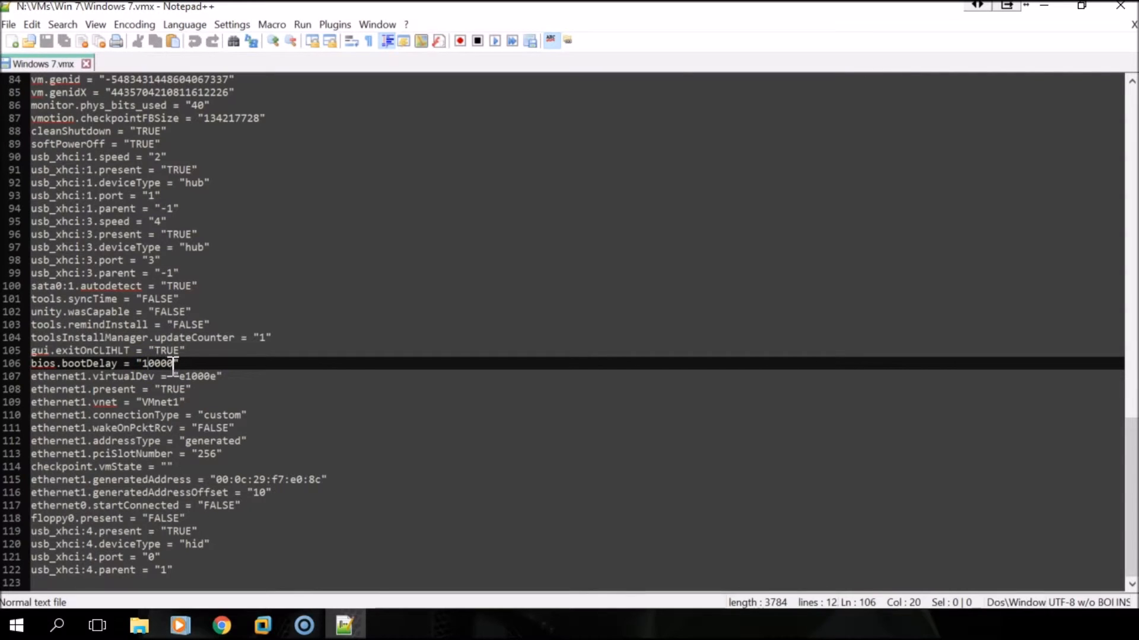
pyautogui.press('Backspace')
pyautogui.write('5')
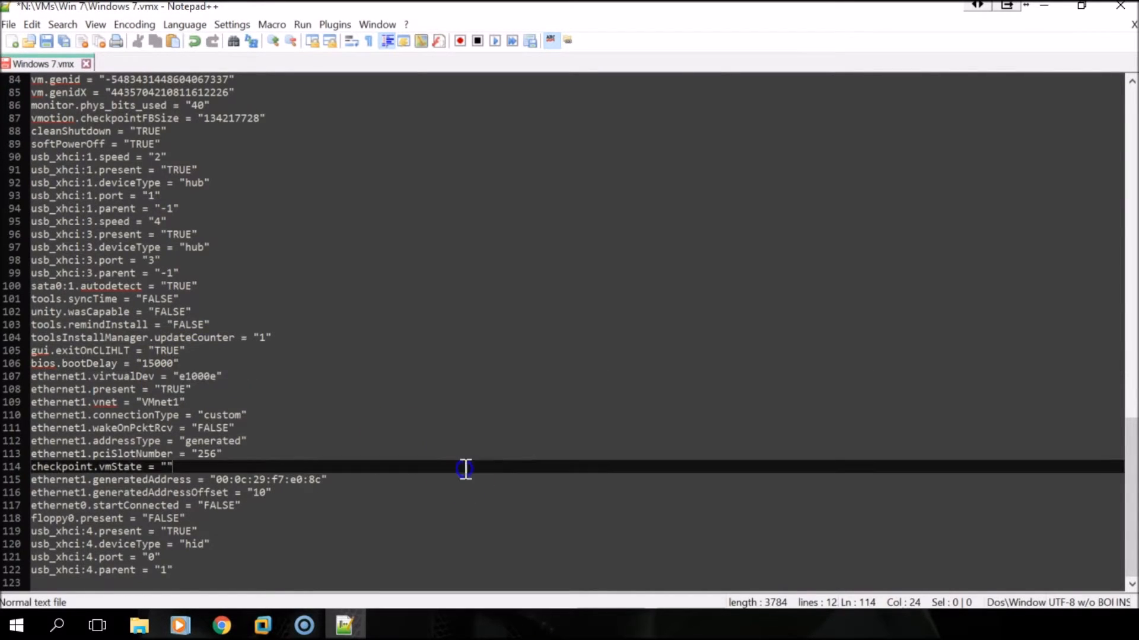
pyautogui.click(158, 350)
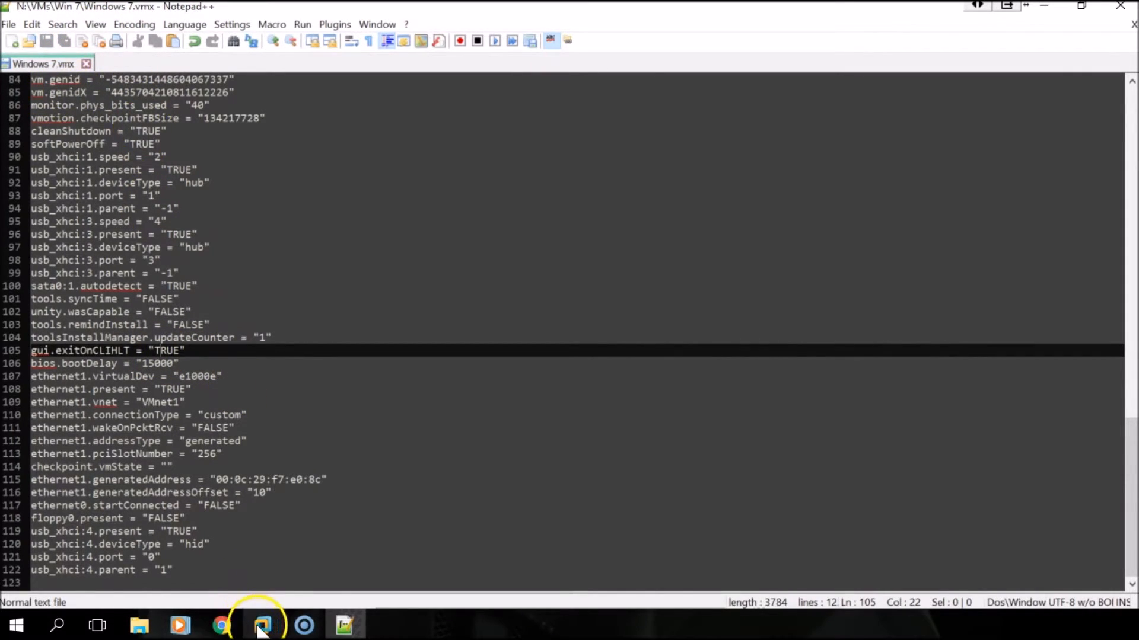
# Power on the Windows 7 virtual machine from VMware Workstation.
pyautogui.click(261, 624)
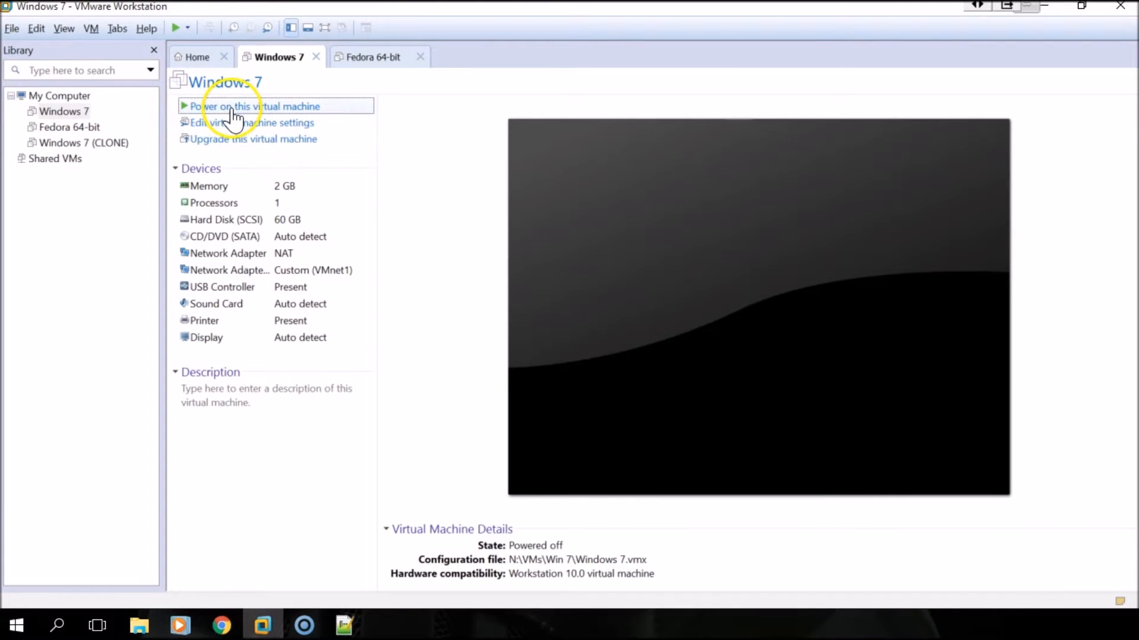
pyautogui.click(255, 106)
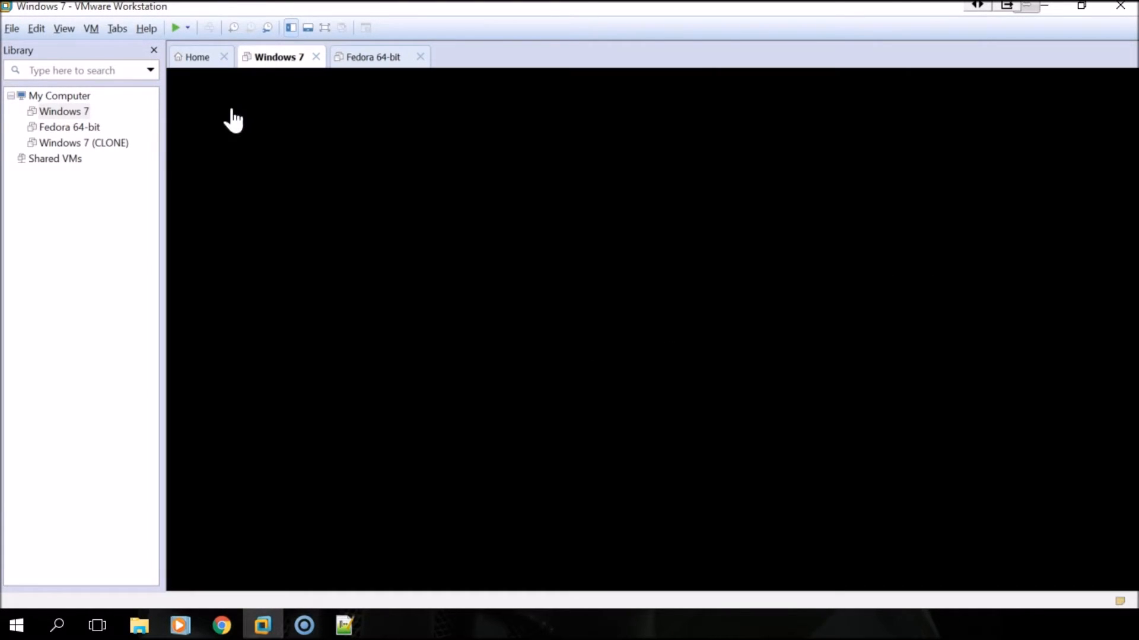
pyautogui.click(175, 28)
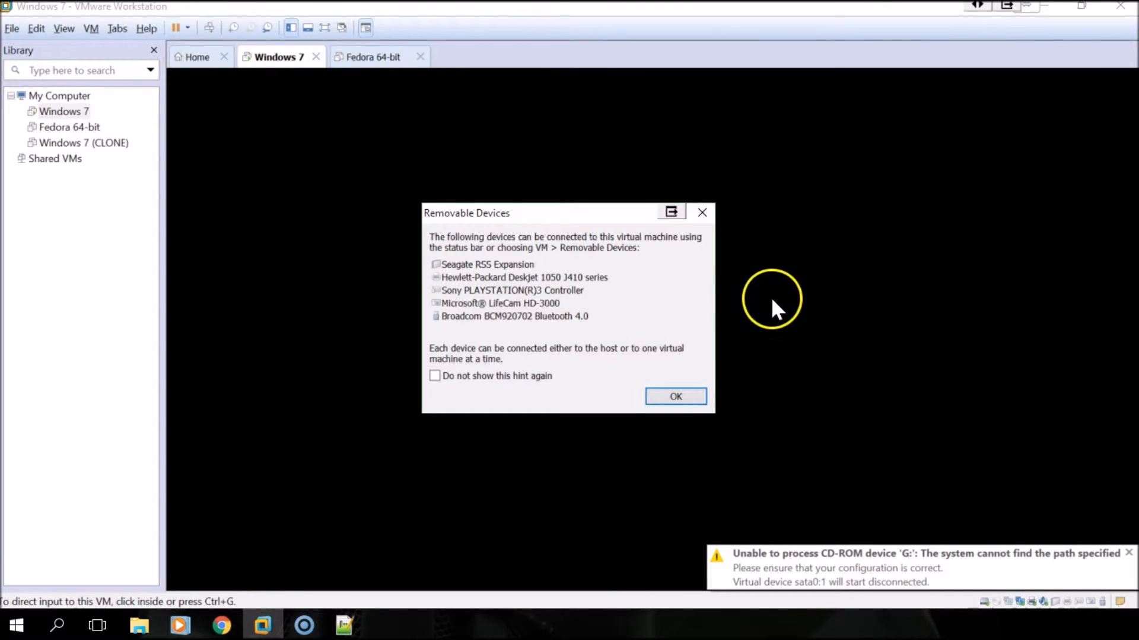
# Dismiss the Removable Devices hint and press F2 to enter PhoenixBIOS Setup.
pyautogui.click(675, 397)
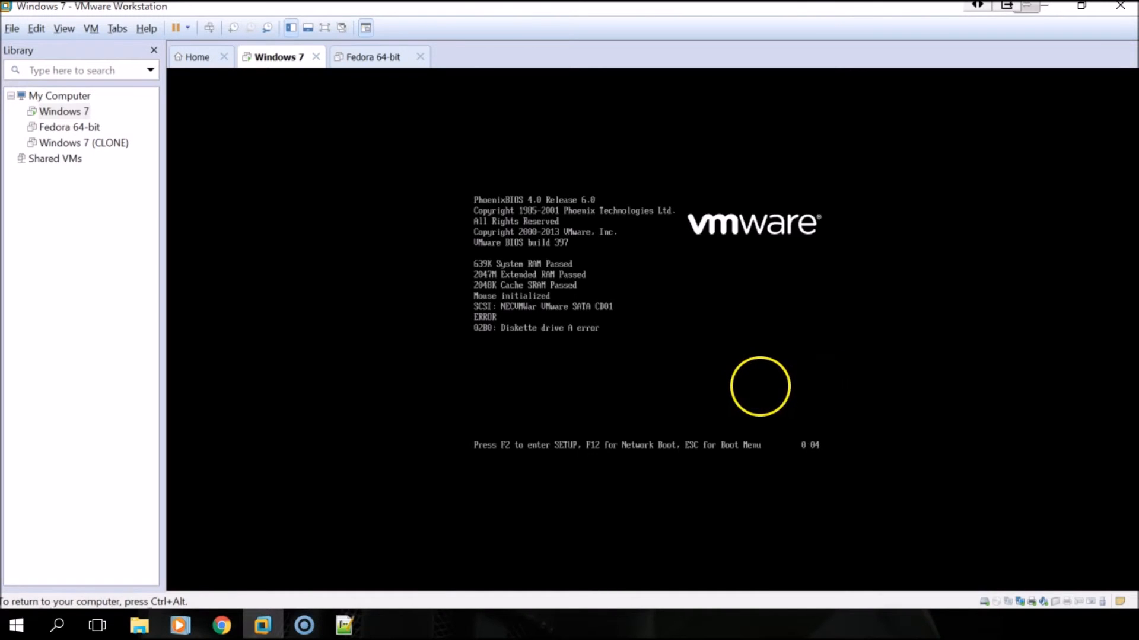
pyautogui.press('f2')
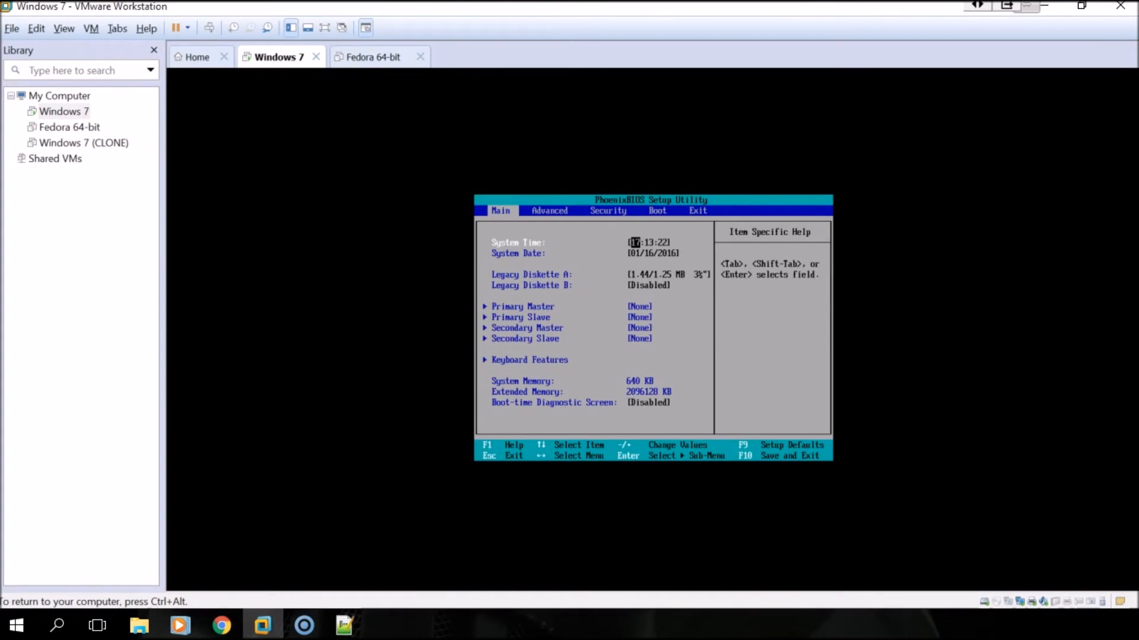